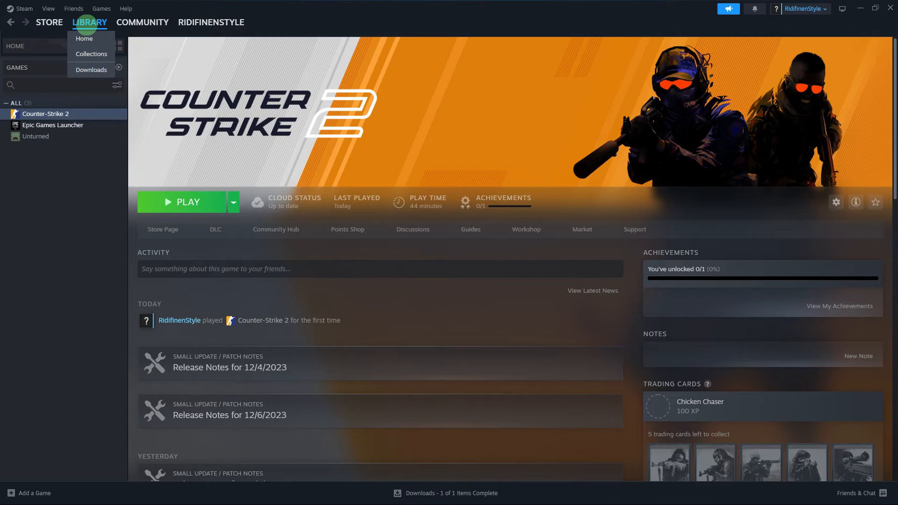
mouse_move(85, 23)
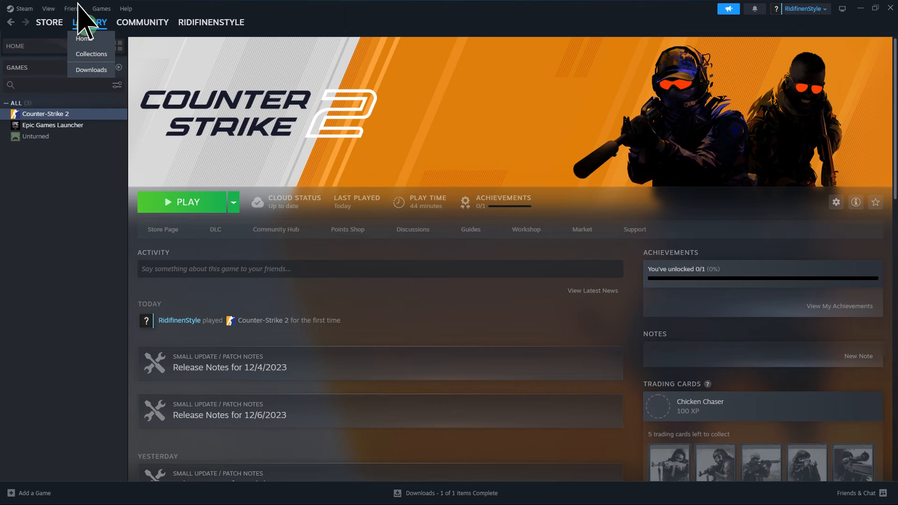
Step: Open Counter-Strike 2's Properties from its library context menu
right_click(45, 113)
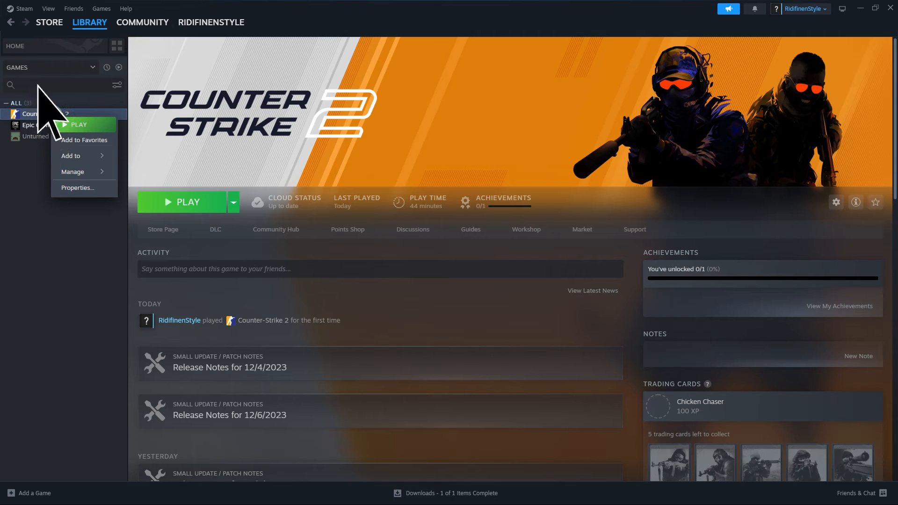
mouse_move(52, 121)
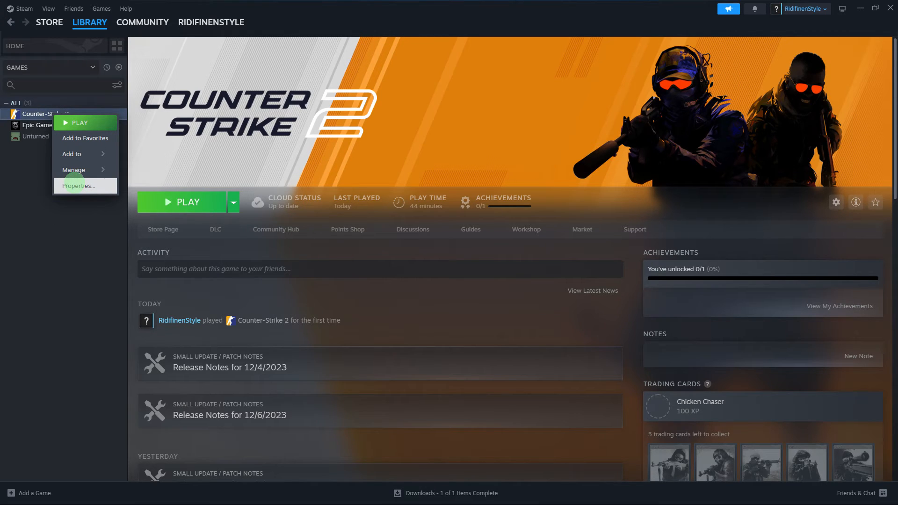
left_click(77, 186)
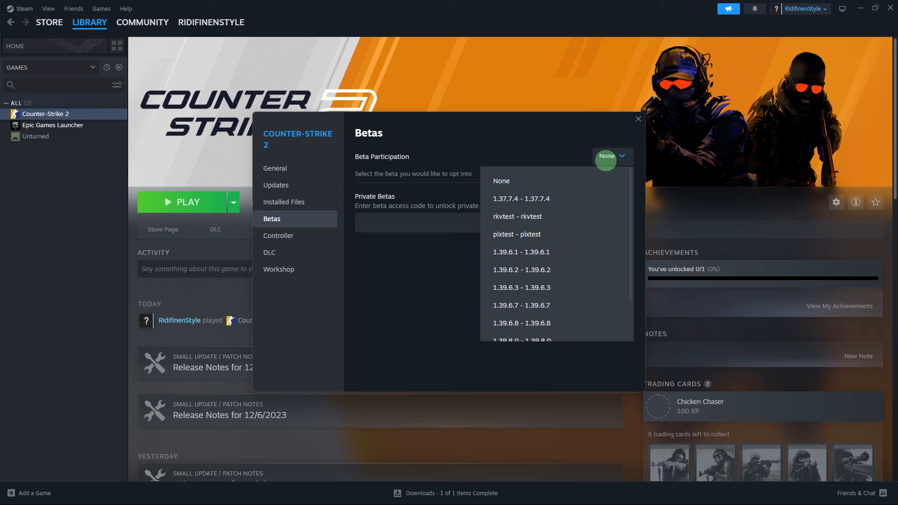
Step: Select beta version 1.39.6.3 for Counter-Strike 2 and close the Properties window
left_click(521, 286)
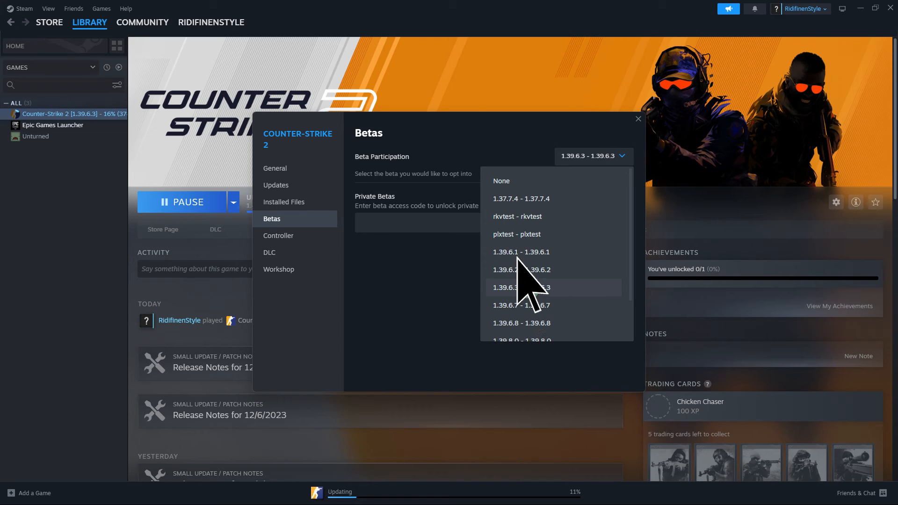
left_click(637, 118)
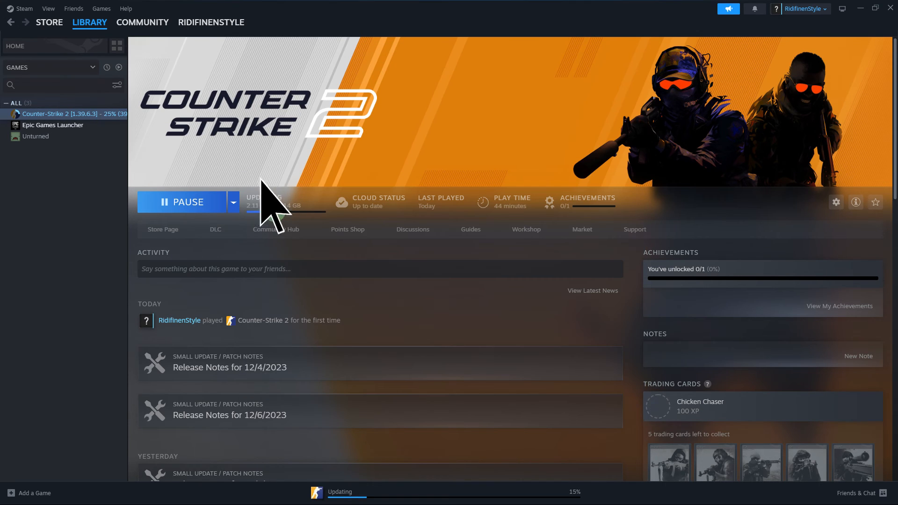